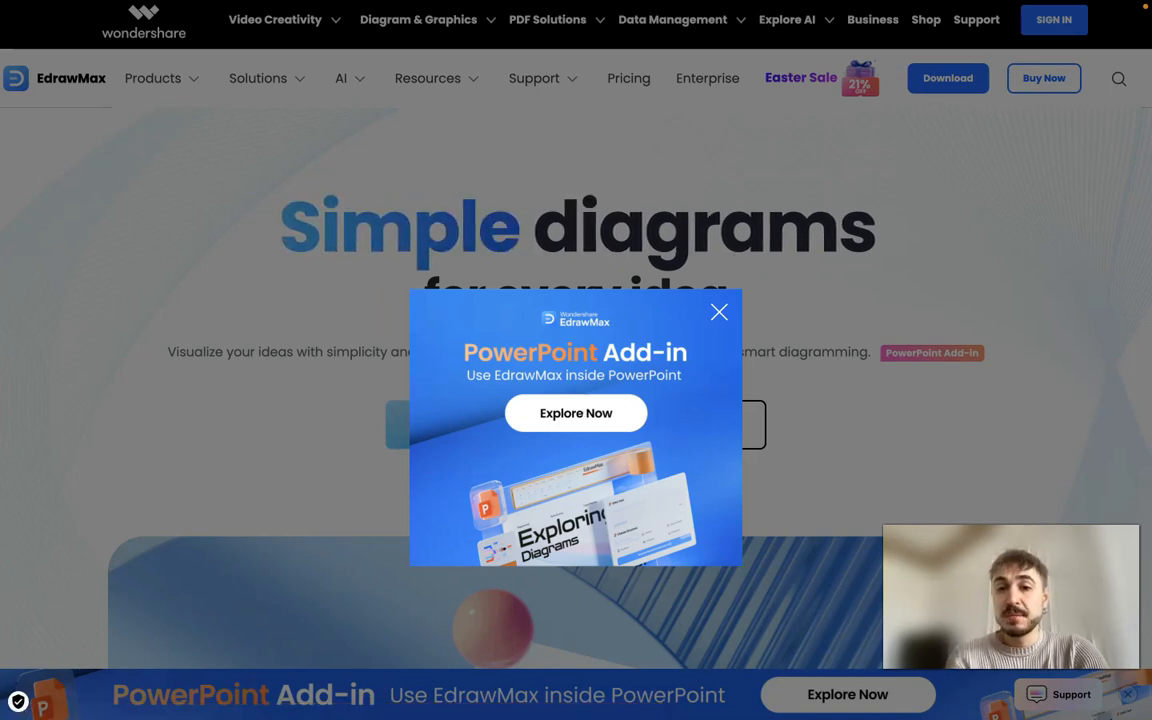
Step: Dismiss the PowerPoint Add-in popup and scroll down to the 'Hundreds of selected templates' section
click(718, 312)
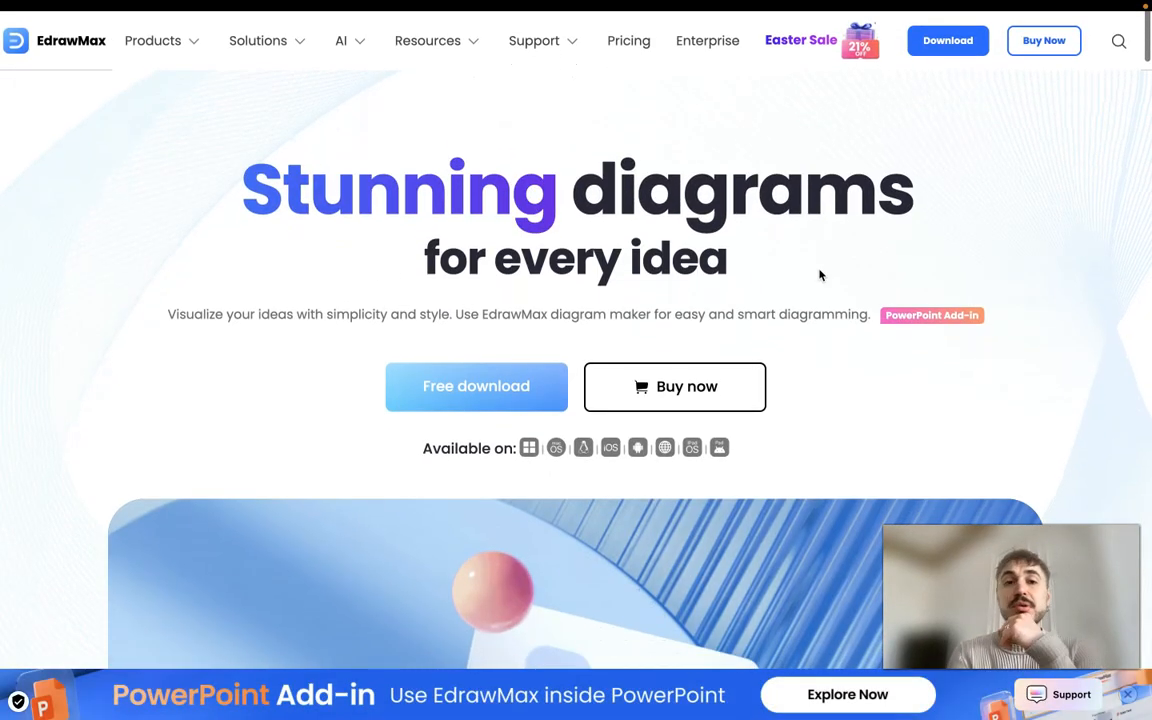
scroll(down, 3)
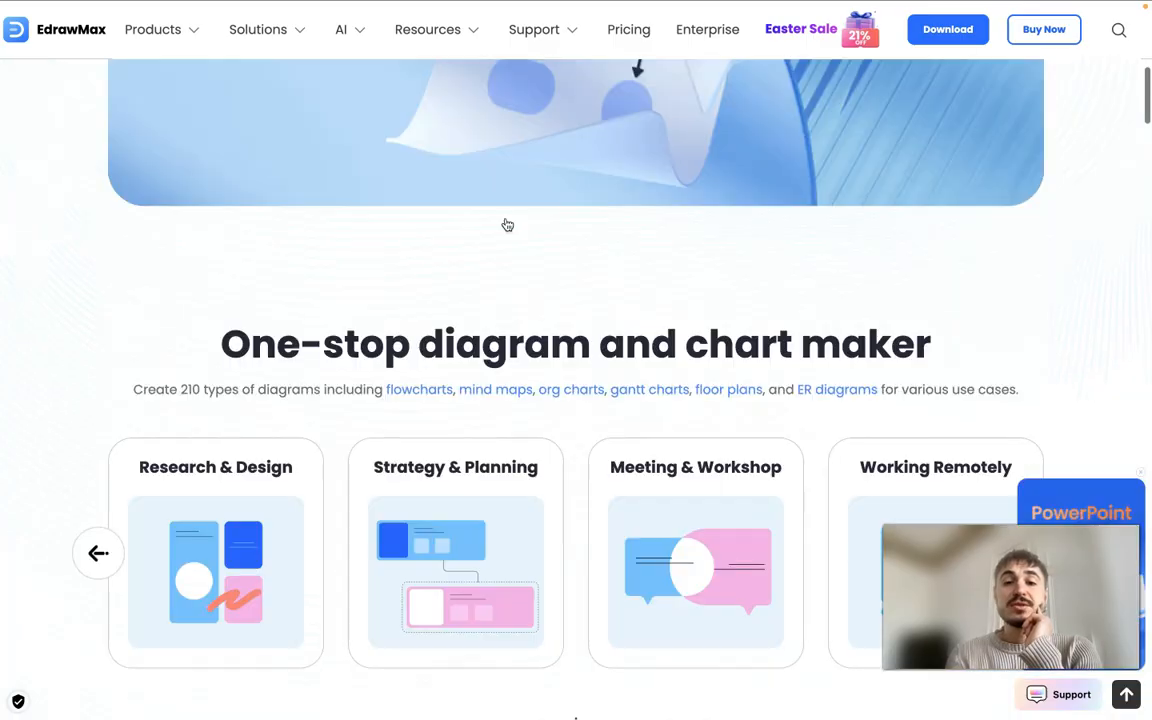
scroll(down, 3)
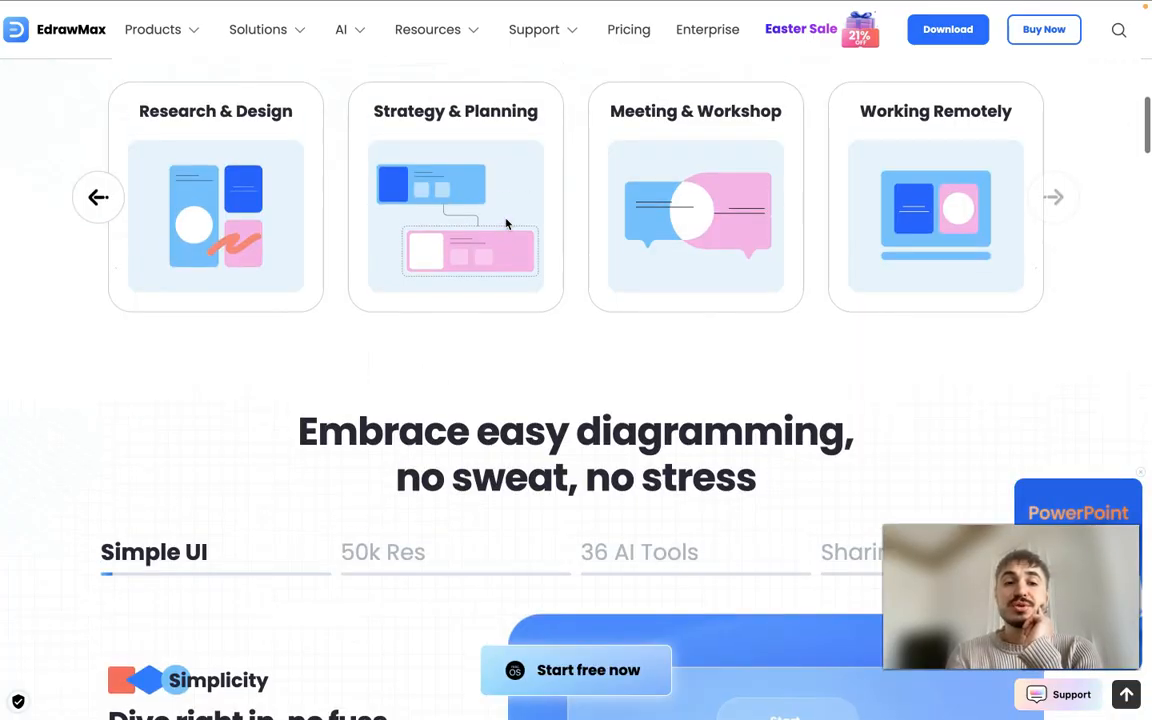
scroll(up, 3)
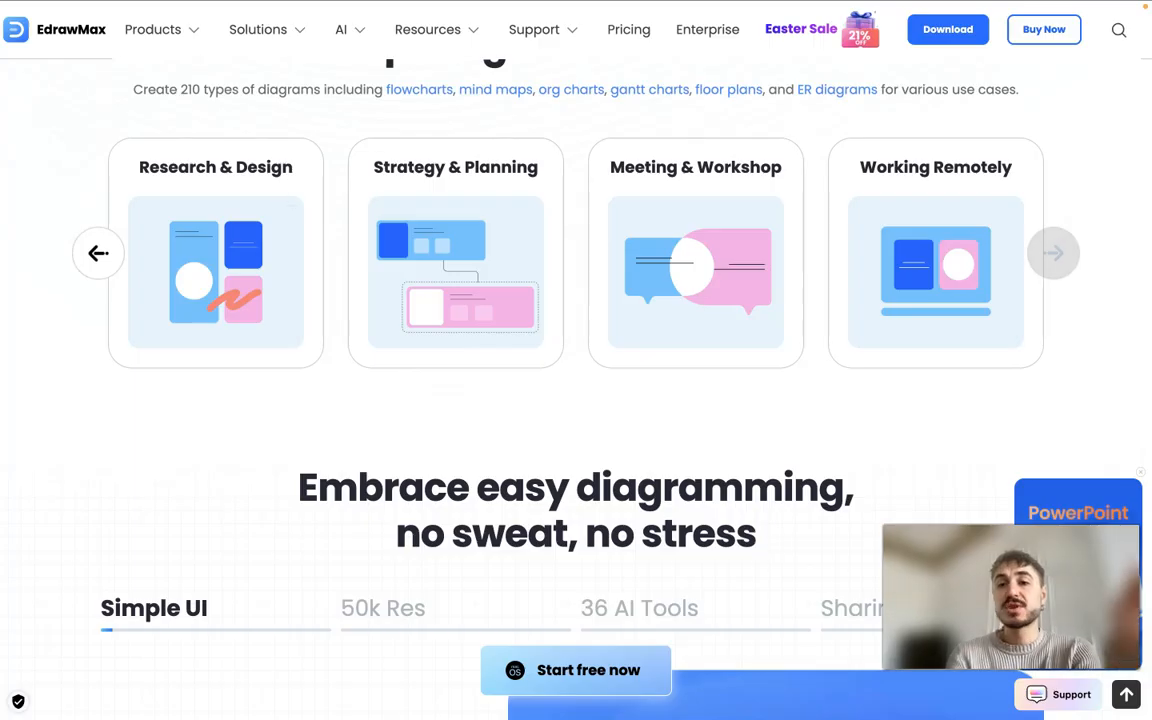
mouse_move(98, 252)
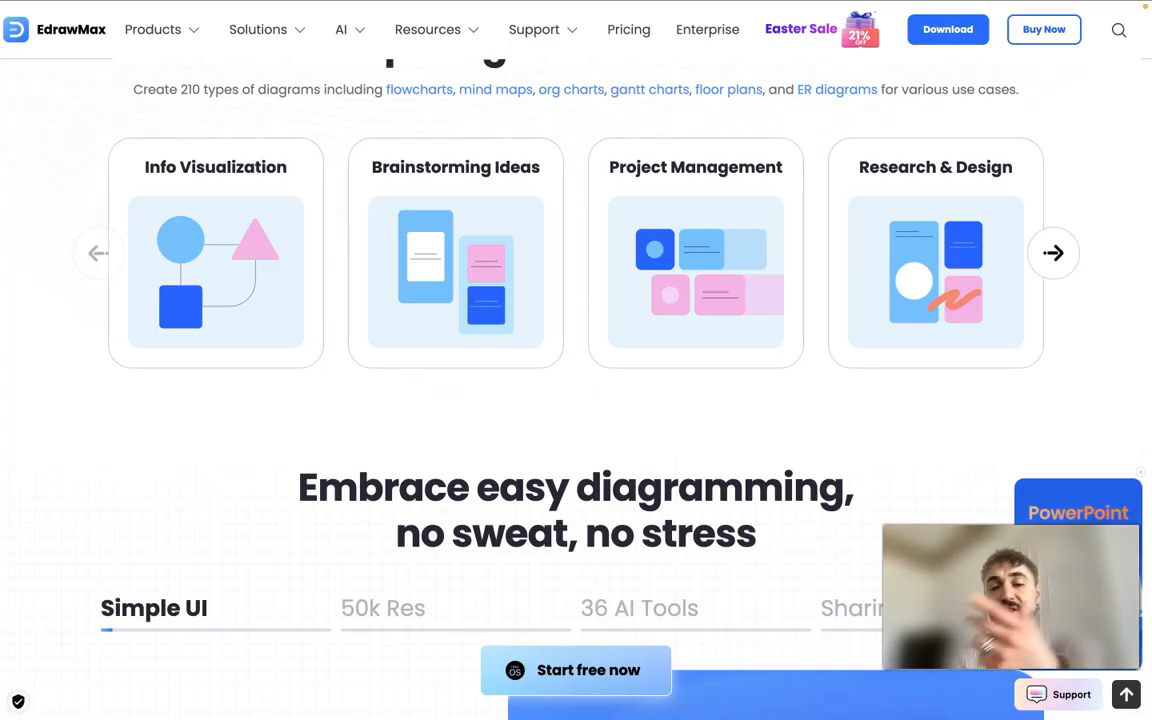
scroll(down, 3)
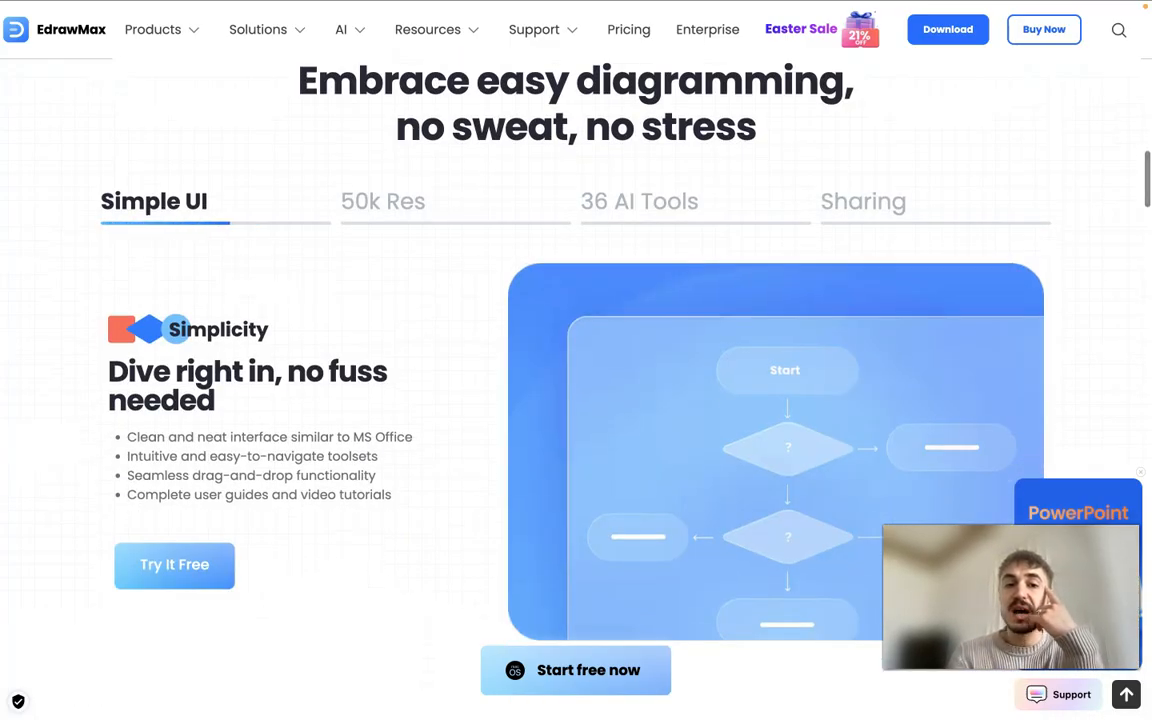
scroll(down, 3)
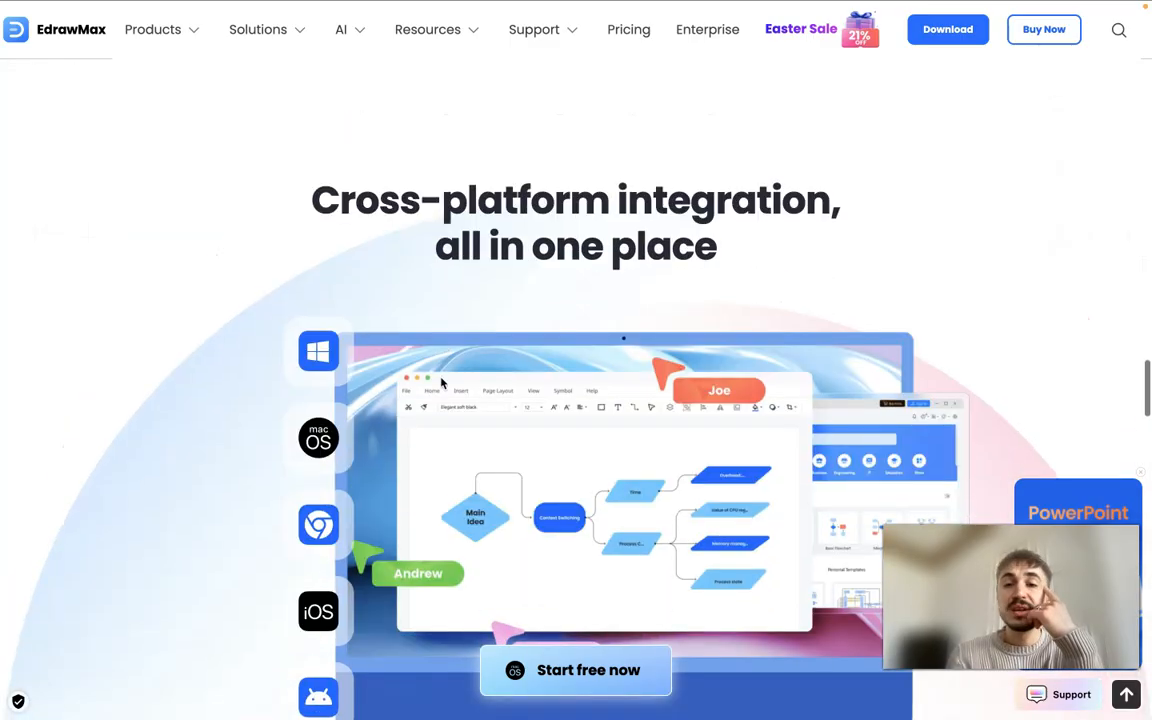
scroll(down, 3)
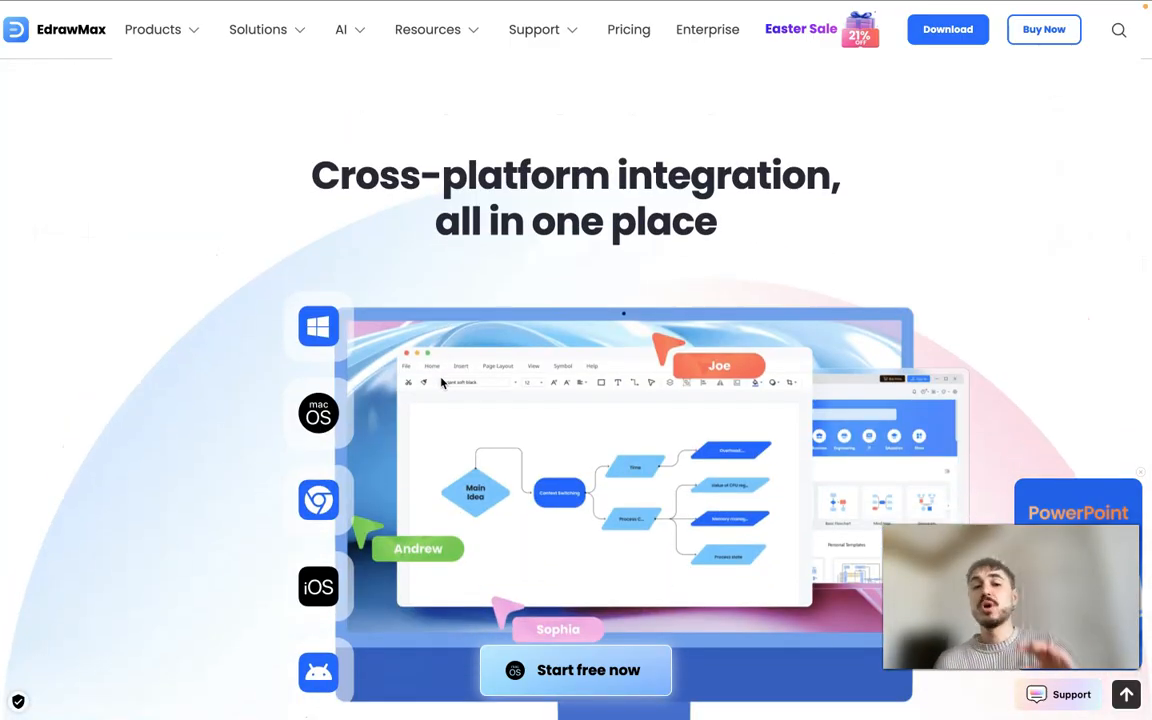
mouse_move(593, 422)
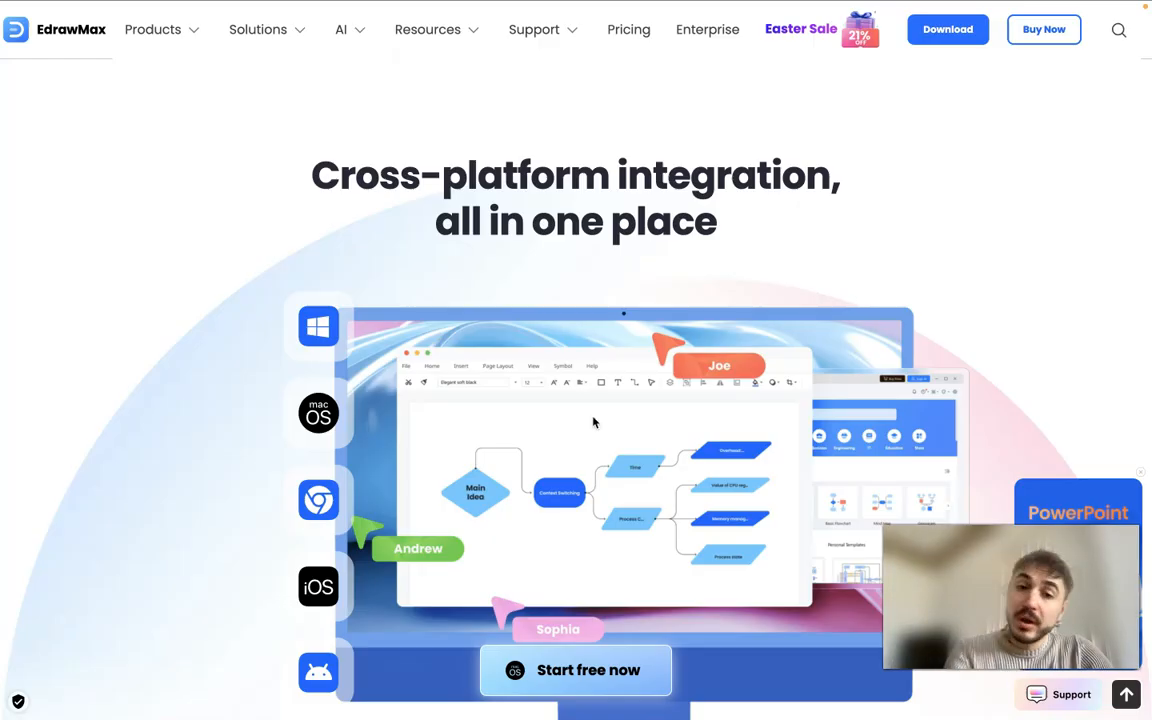
scroll(down, 3)
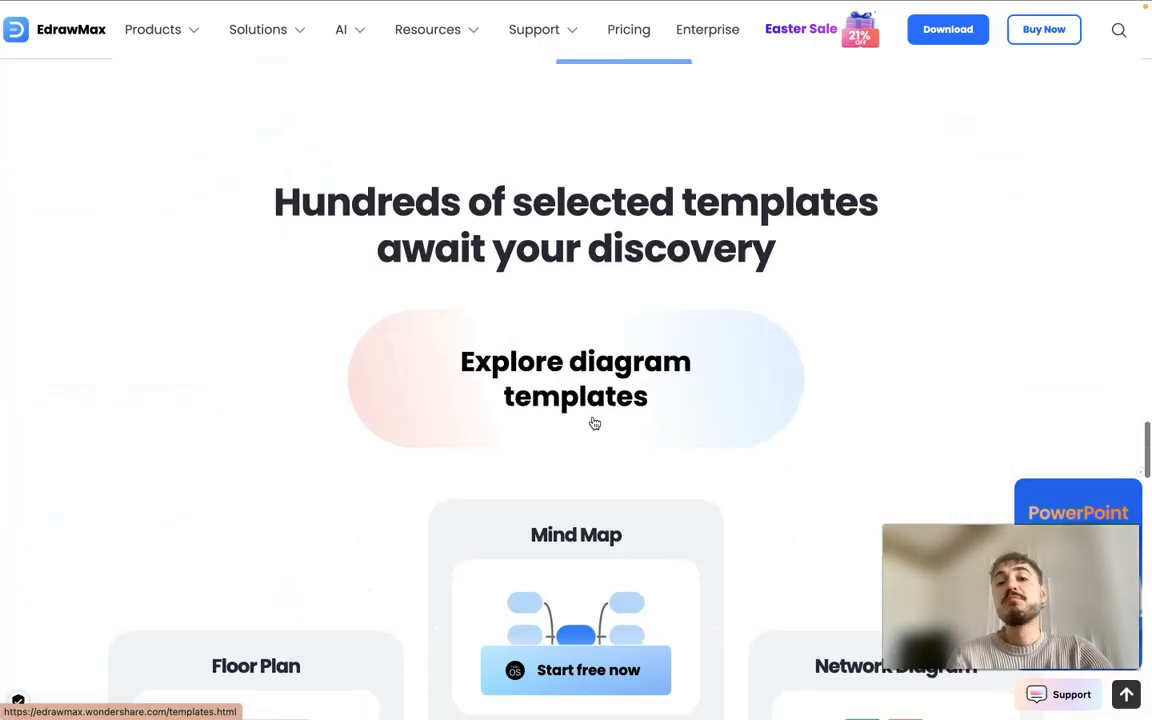
scroll(down, 3)
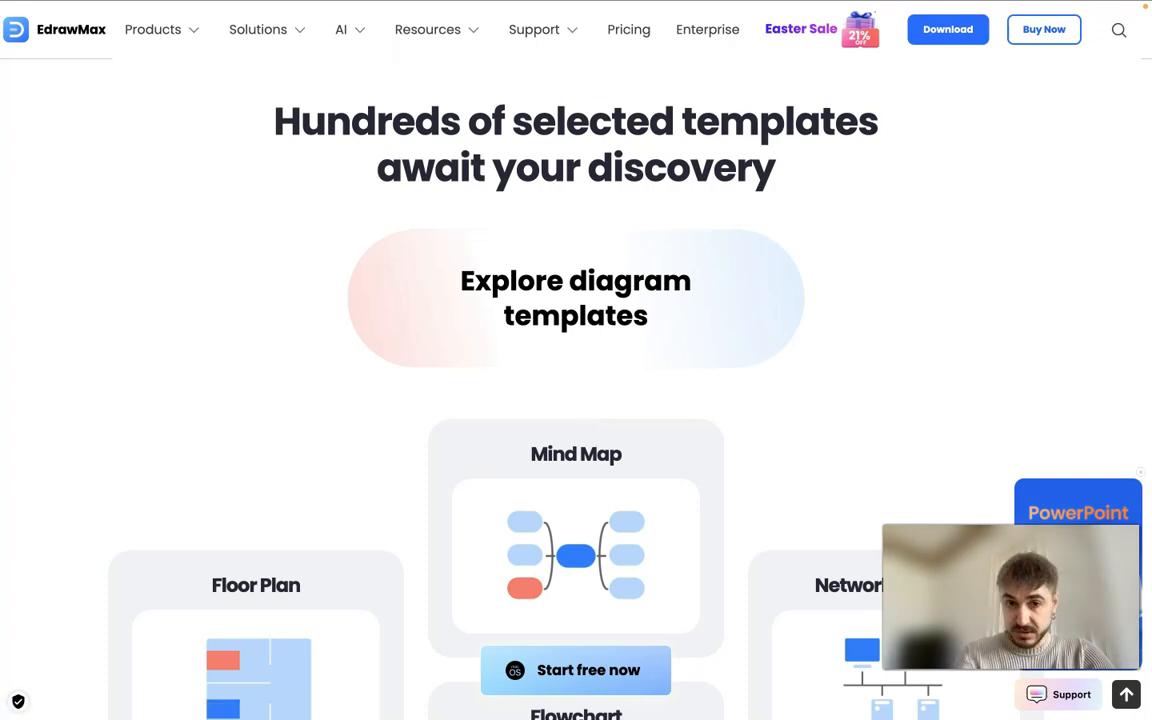
scroll(down, 3)
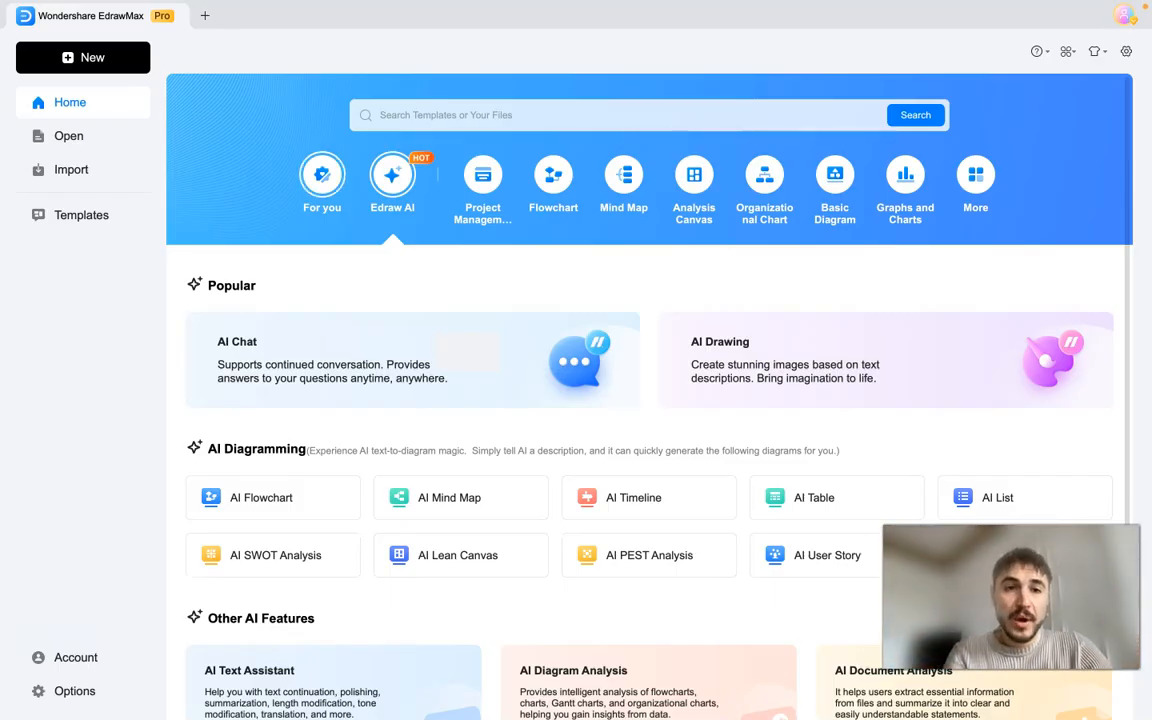
Step: Browse the For You diagram recommendations on the Home screen, then switch to the next category
click(322, 185)
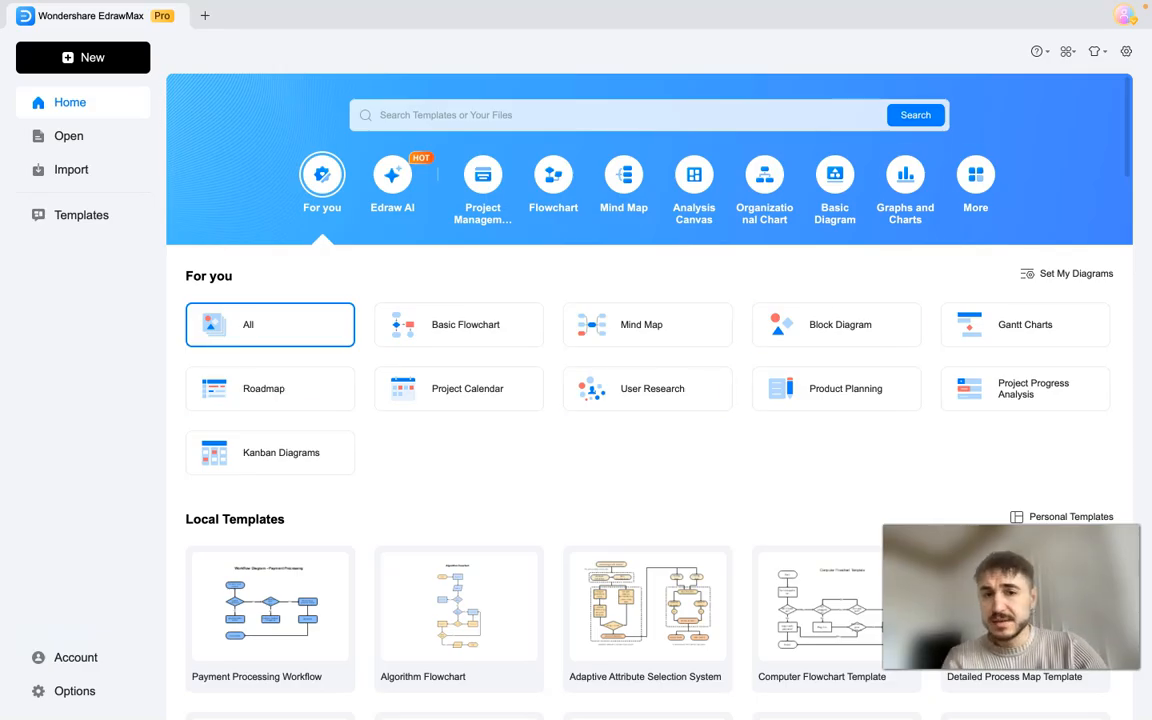
mouse_move(396, 452)
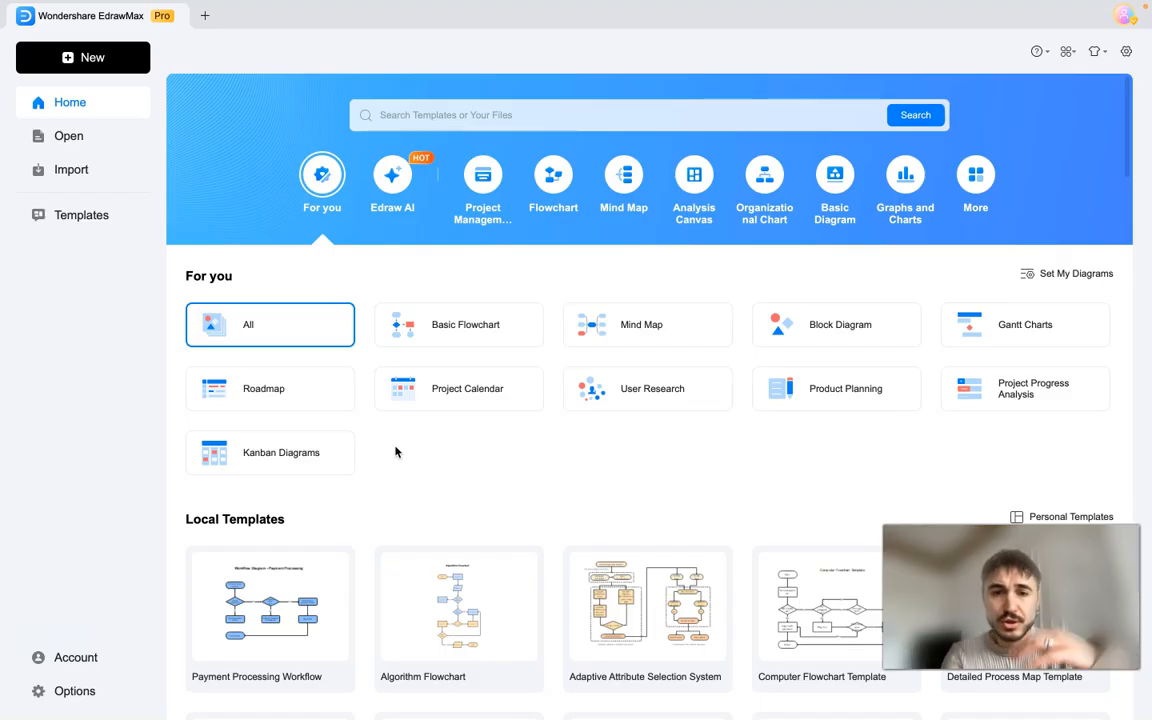
scroll(down, 3)
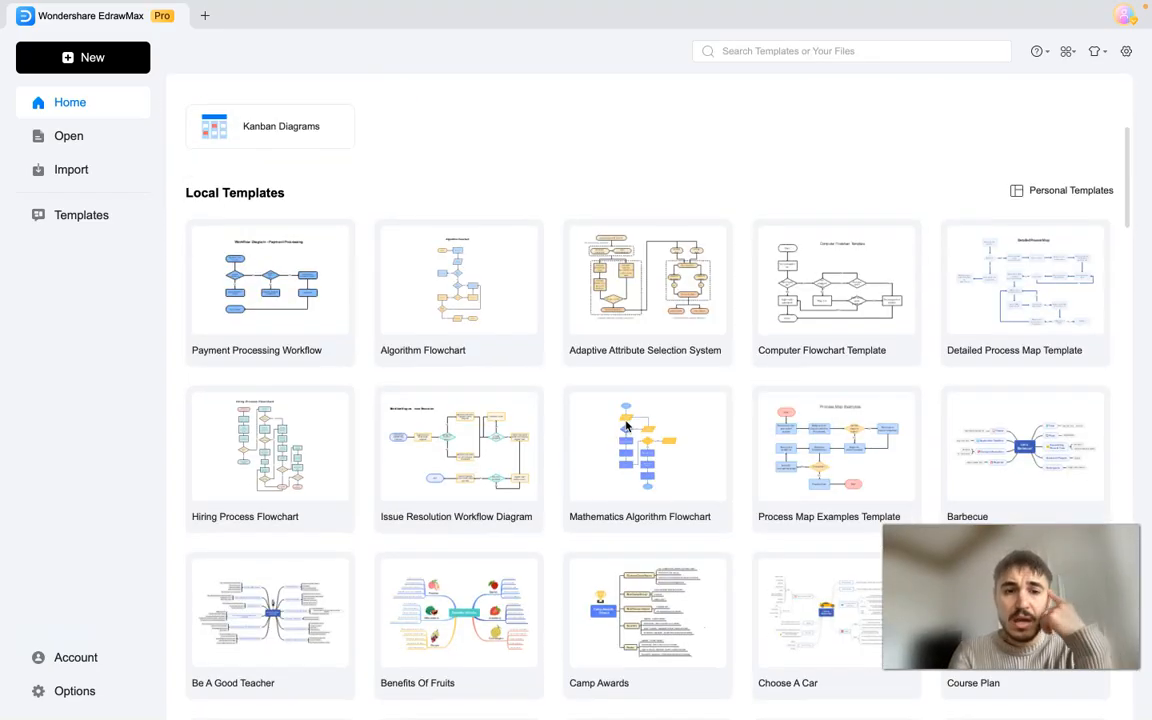
scroll(down, 3)
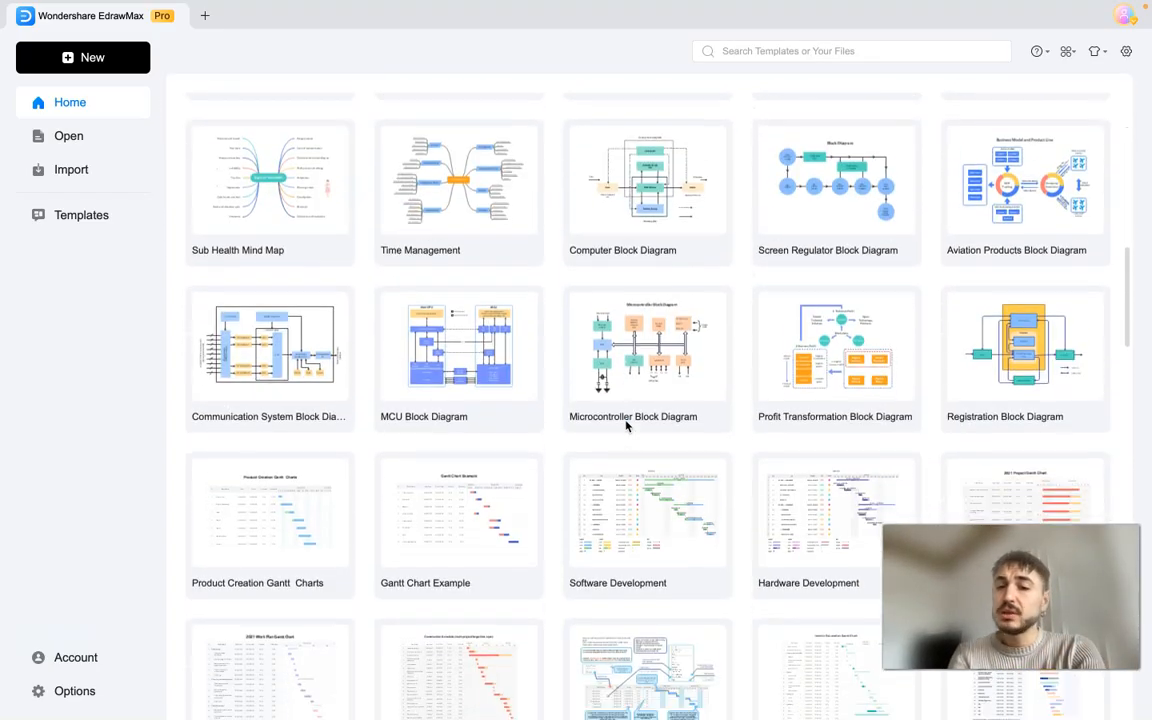
scroll(down, 3)
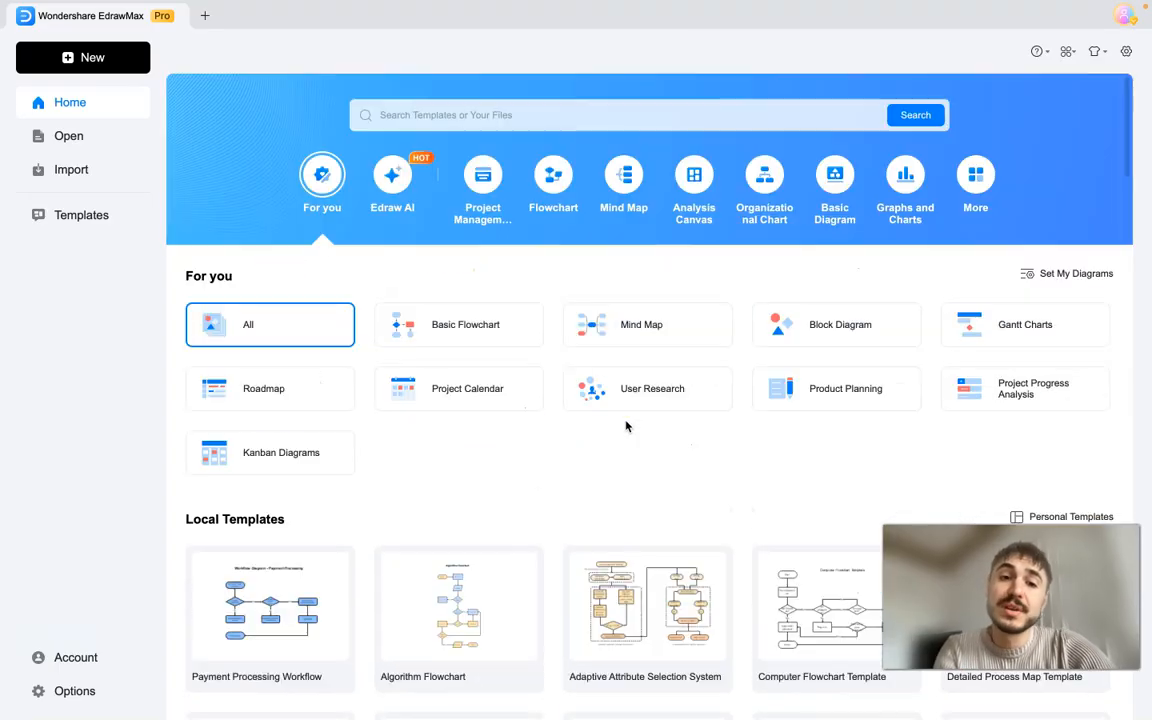
click(391, 185)
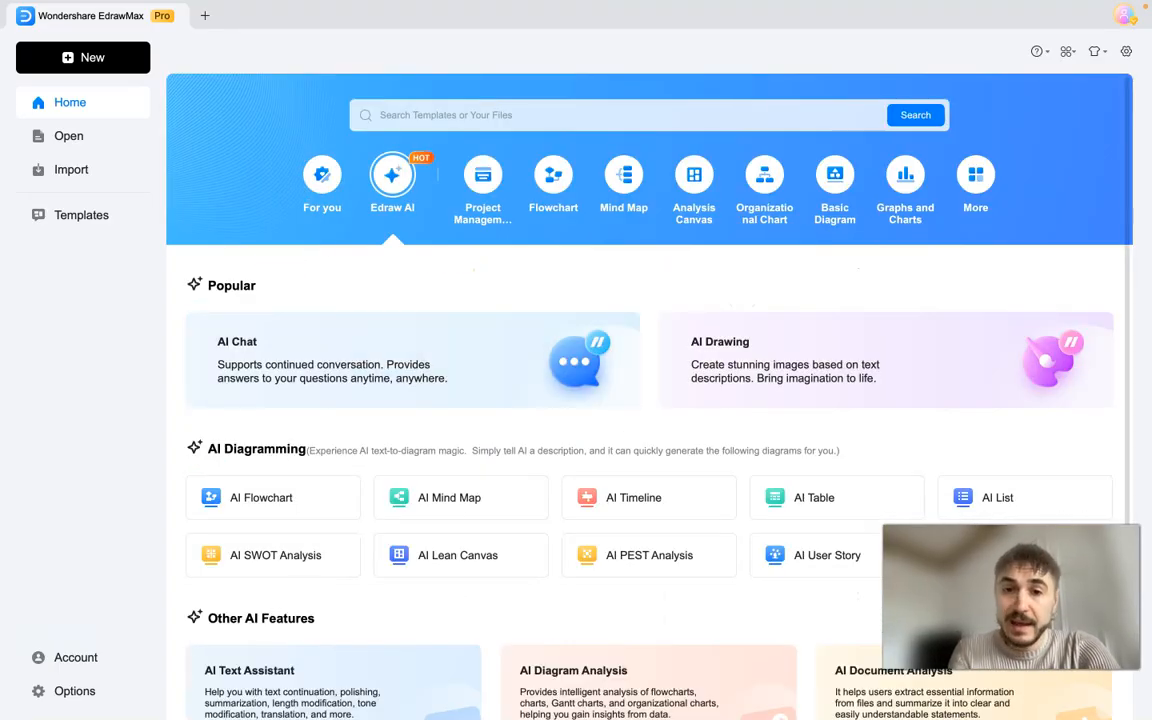
mouse_move(740, 277)
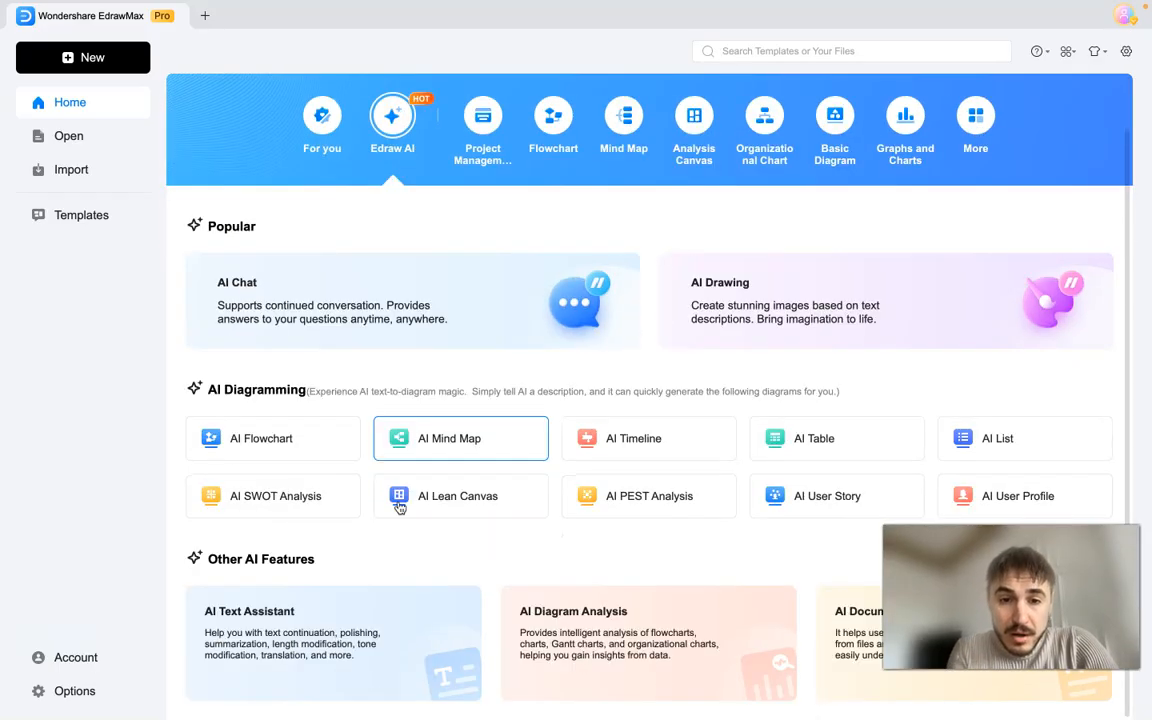
mouse_move(710, 496)
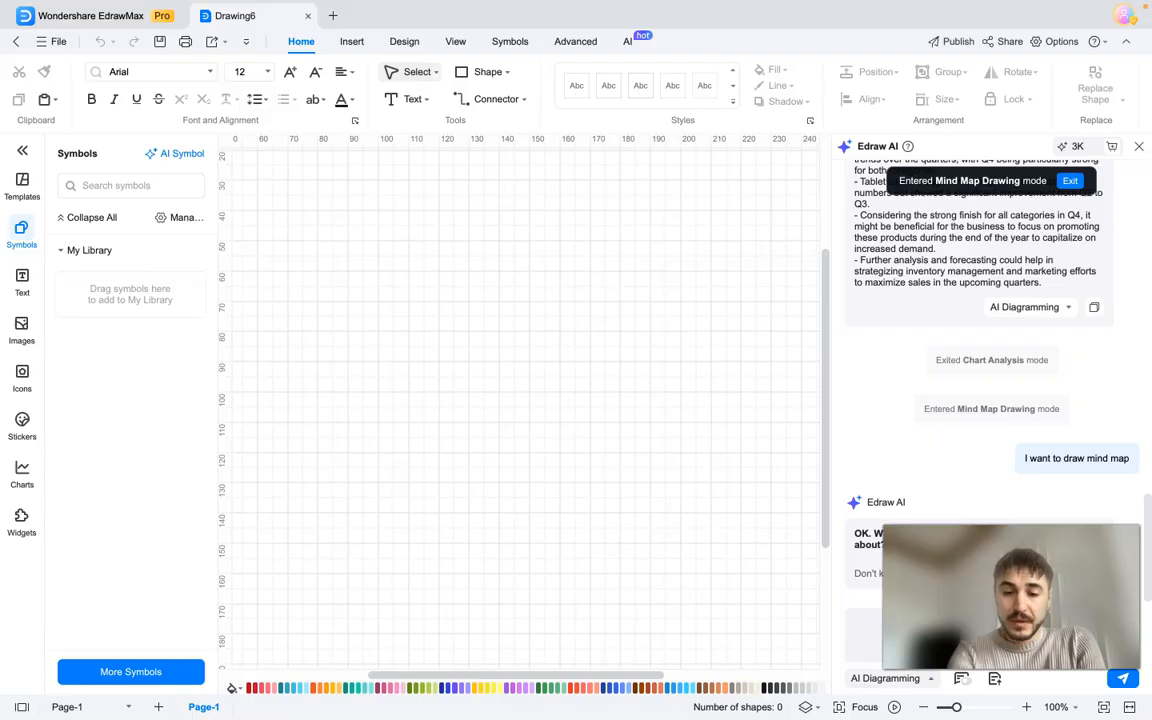
Step: Send the prompt 'give information on avocado production' in the Edraw AI chat
text(give in)
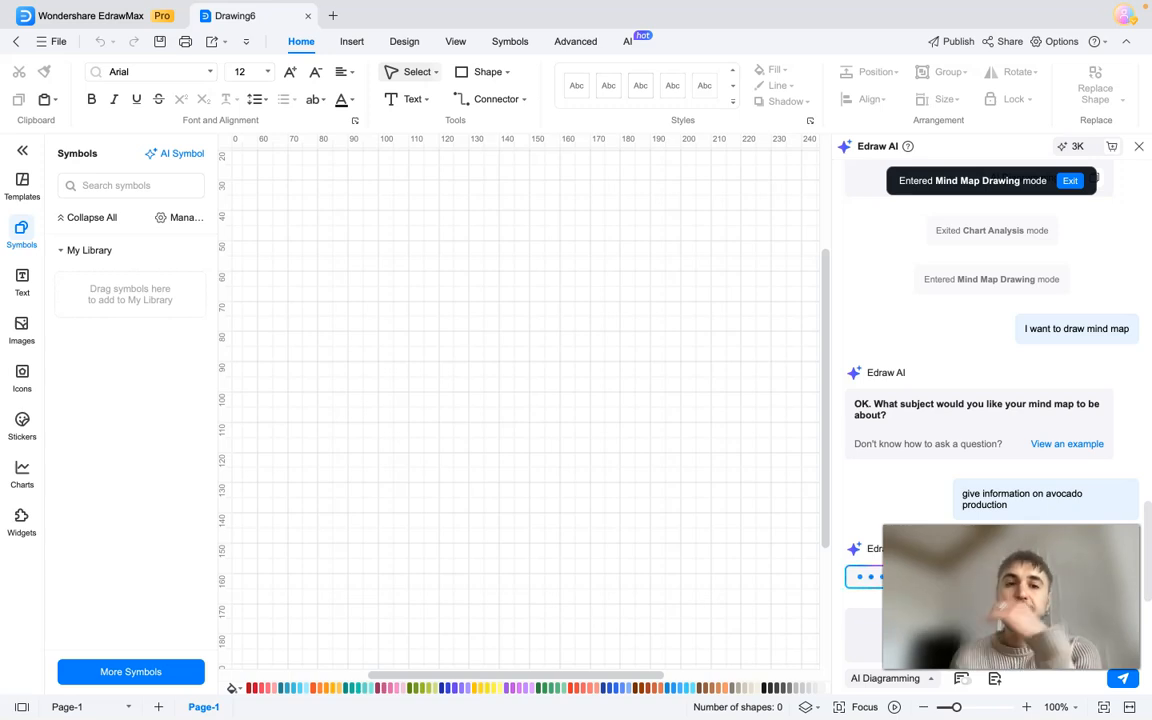
mouse_move(588, 491)
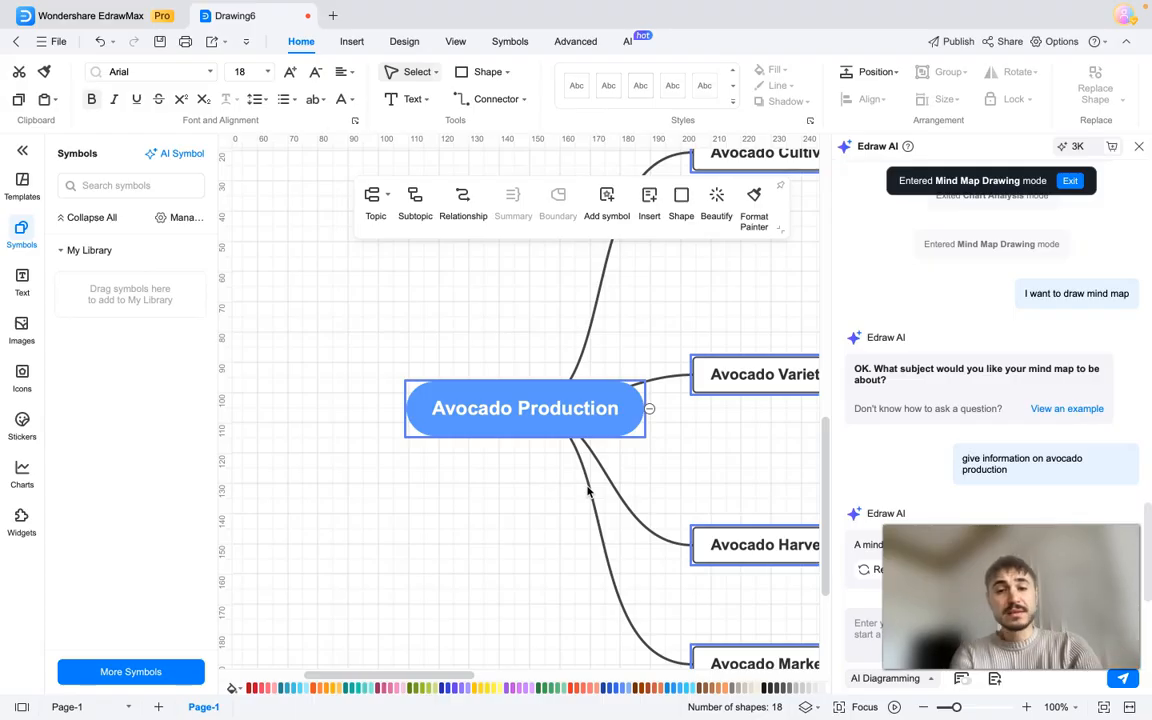
mouse_move(531, 508)
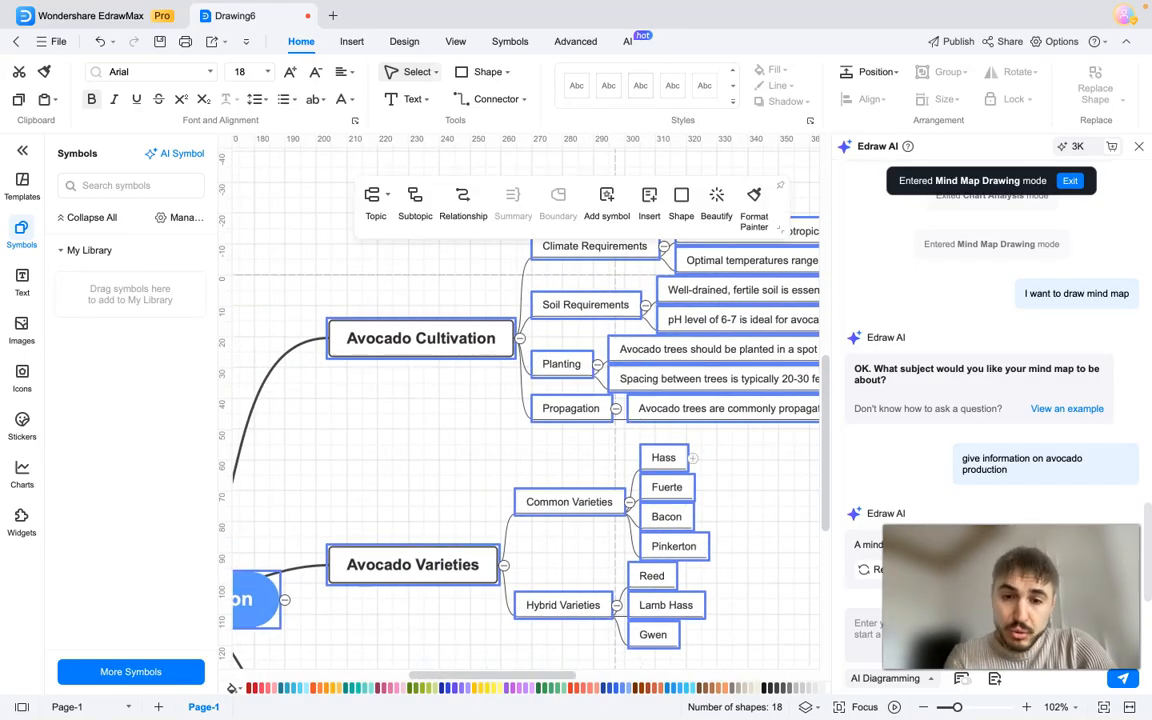
Step: Insert a subtopic under the Gwen node in the Avocado Varieties branch
scroll(down, 3)
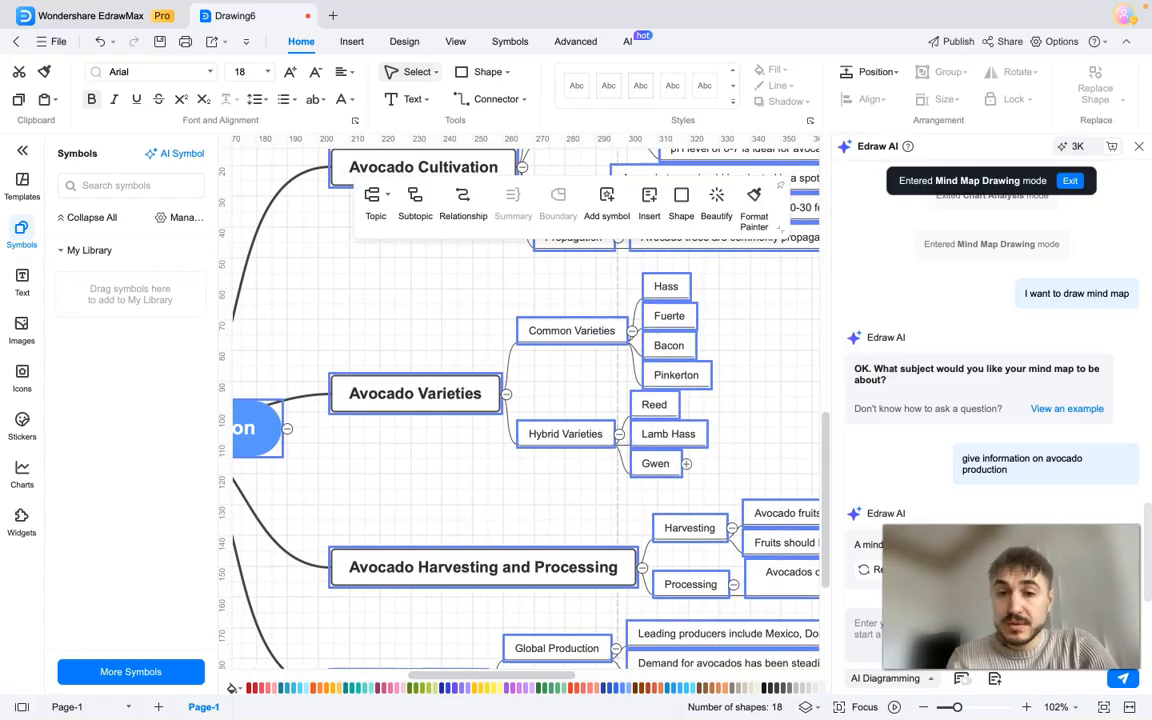
click(687, 463)
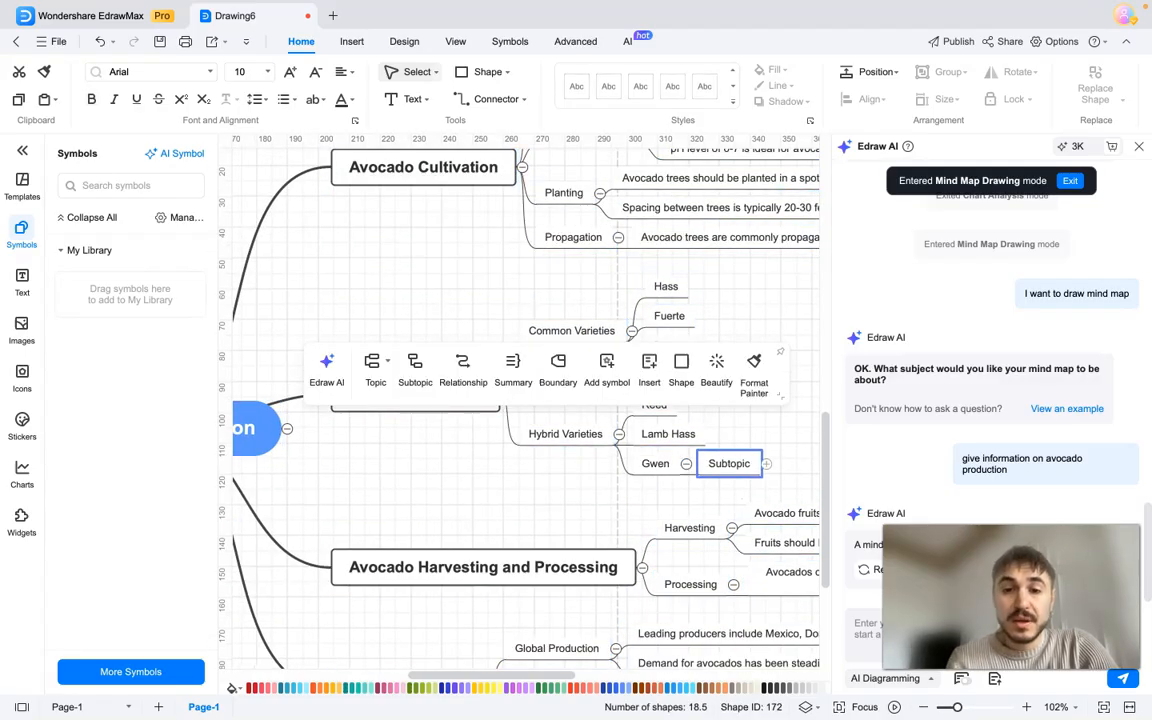
click(655, 463)
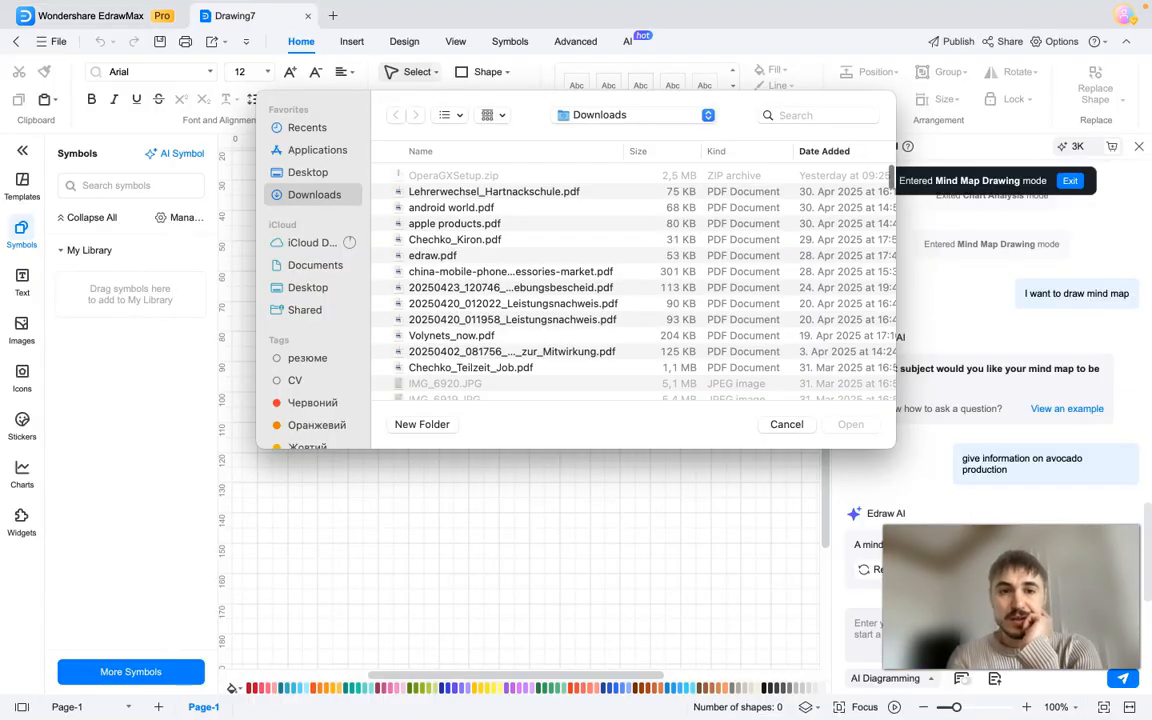
Step: Select android world.pdf as the document to upload to the AI chat
click(786, 424)
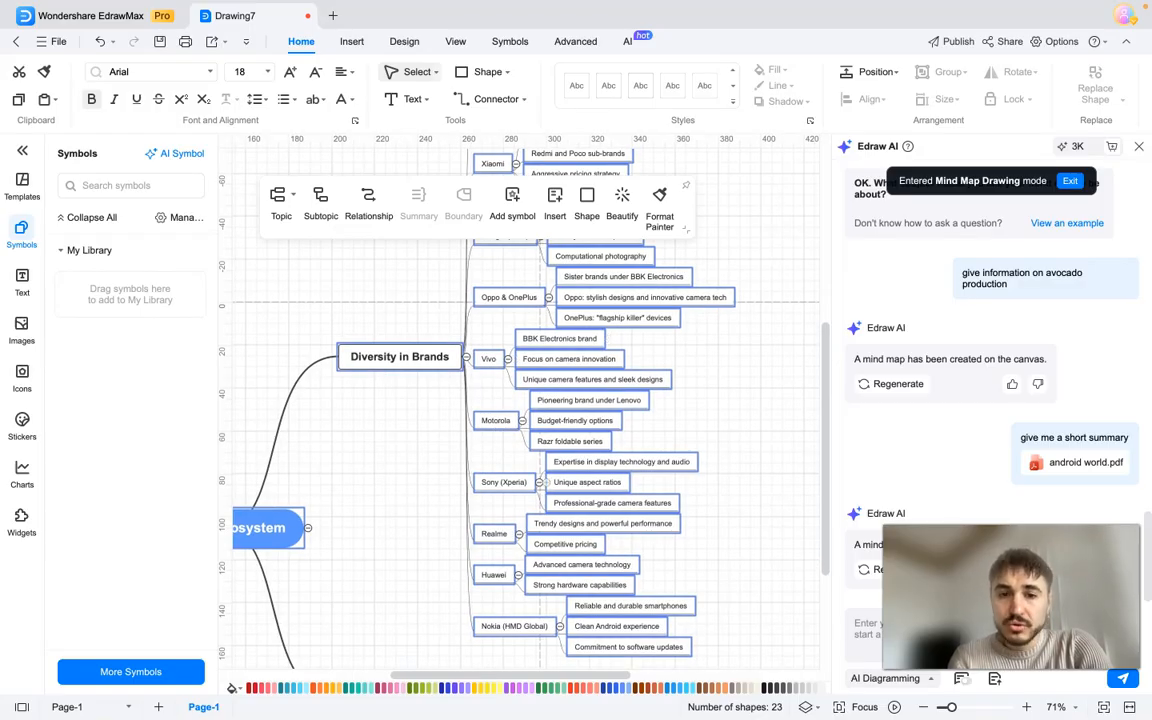
Step: Review the Android Ecosystem mind map and fit it entirely into the window
scroll(down, 3)
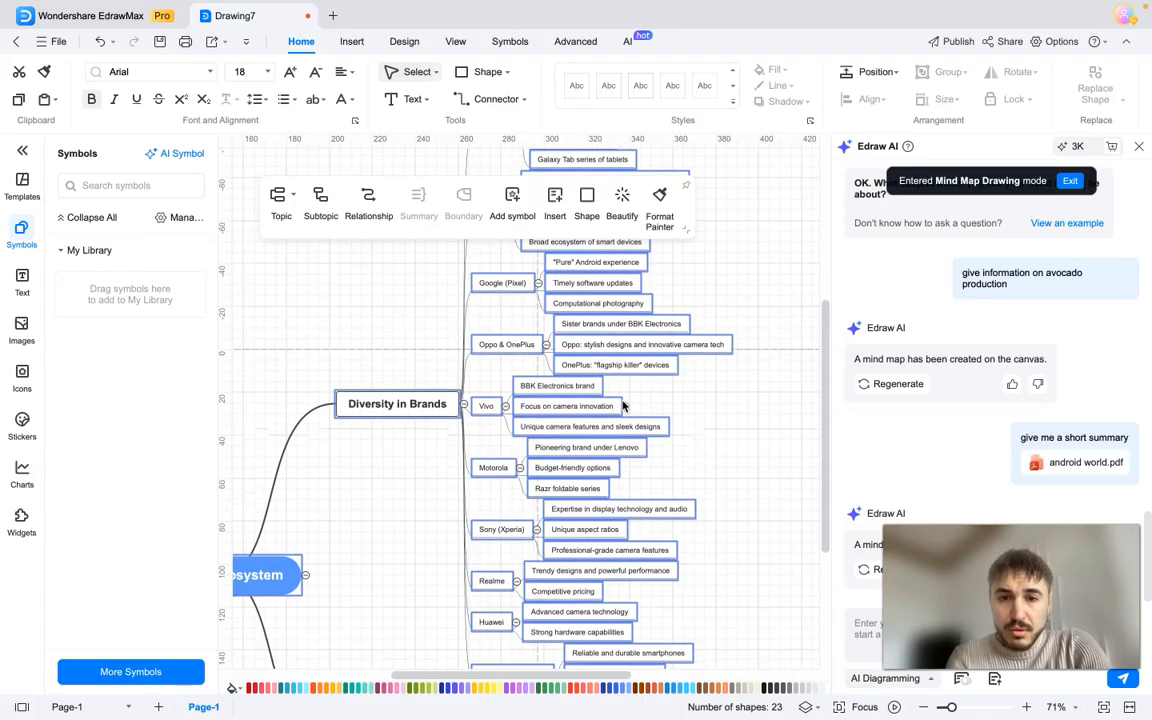
scroll(up, 3)
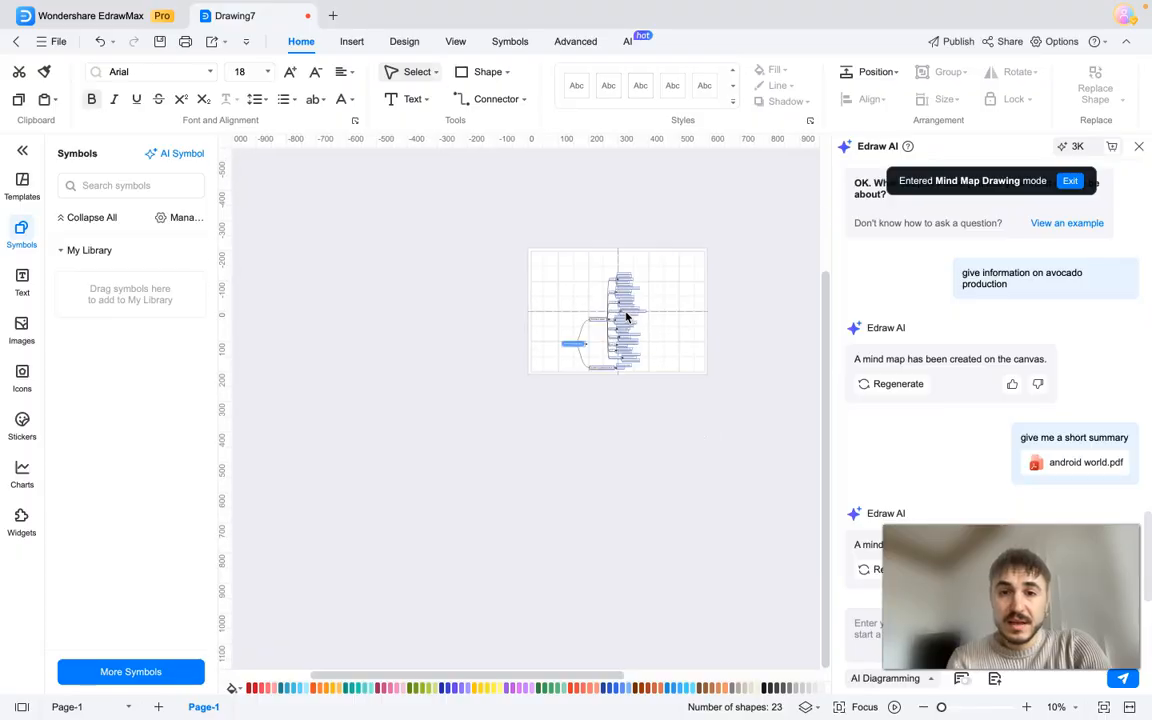
right_click(625, 320)
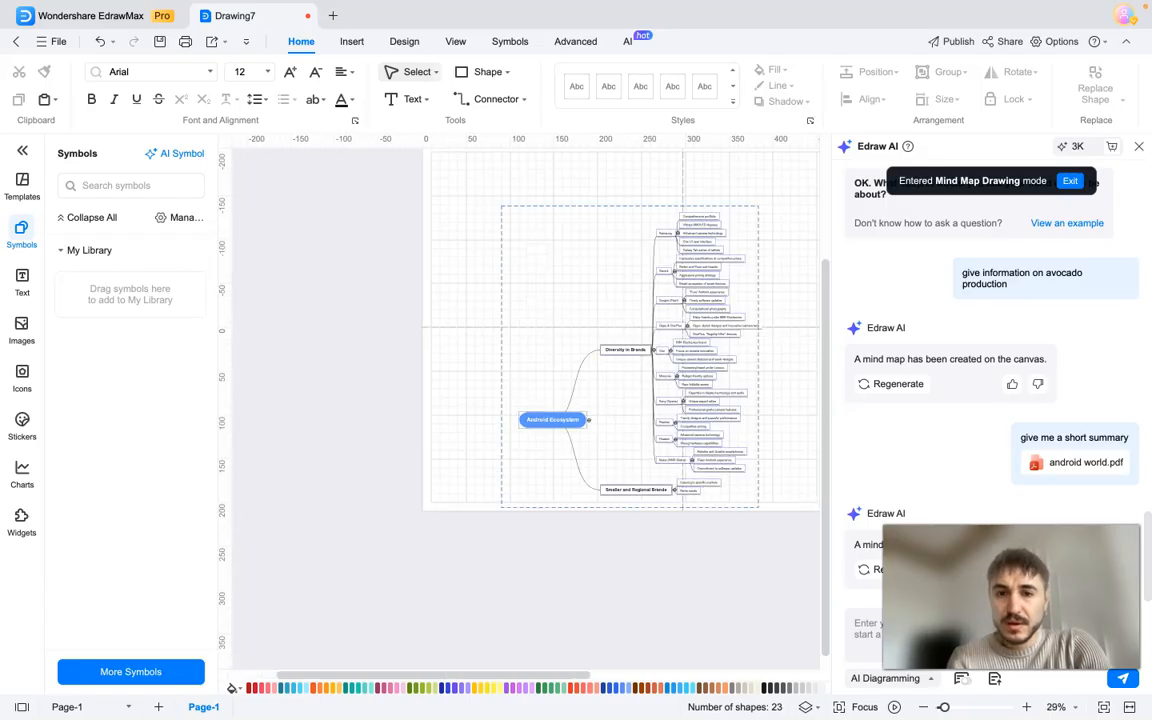
click(552, 419)
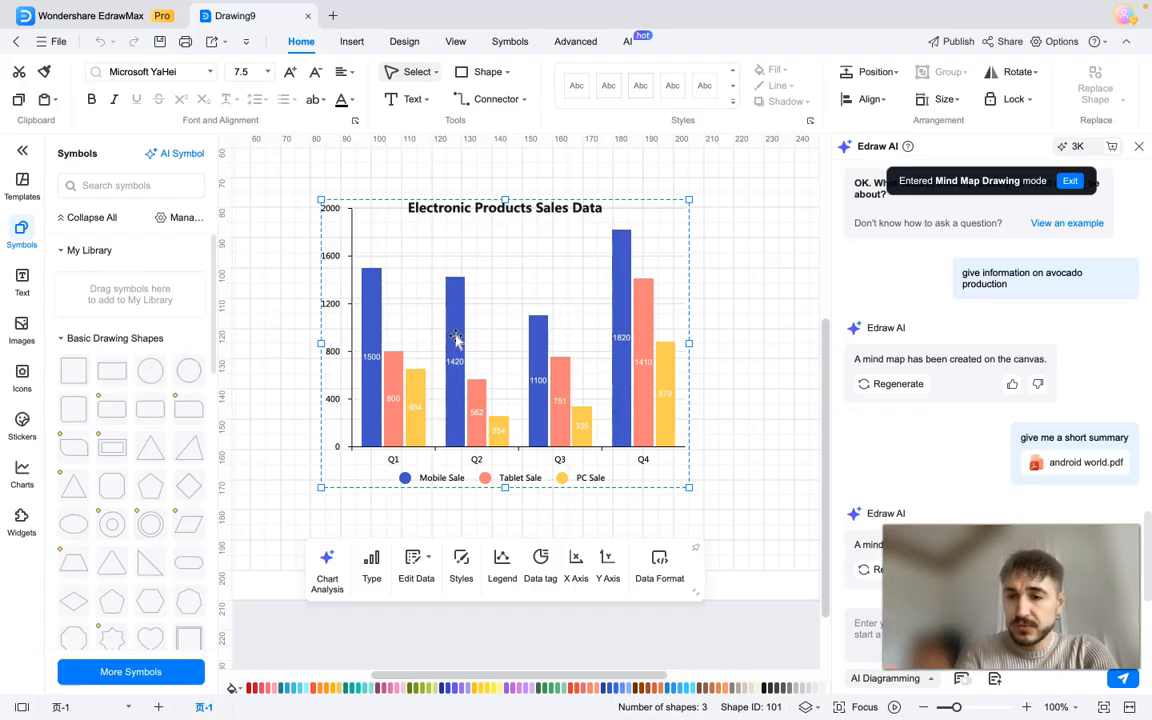
Step: Run Chart Analysis on the Electronic Products Sales Data chart and read the AI summary
right_click(455, 338)
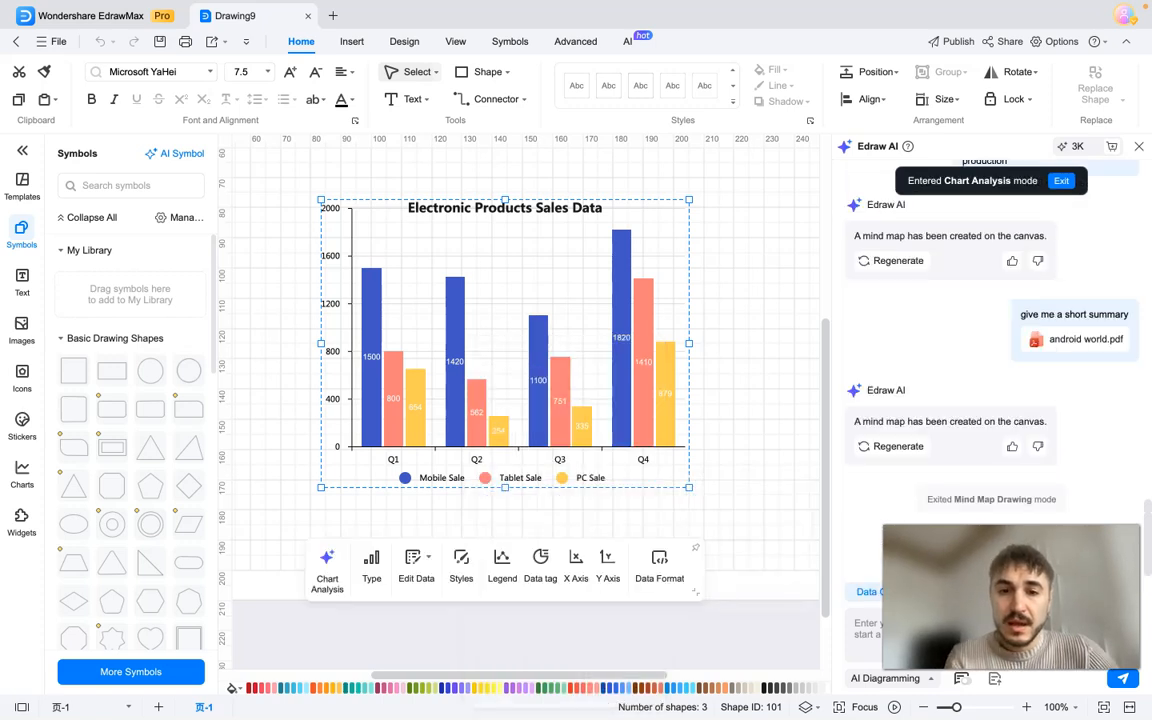
right_click(560, 350)
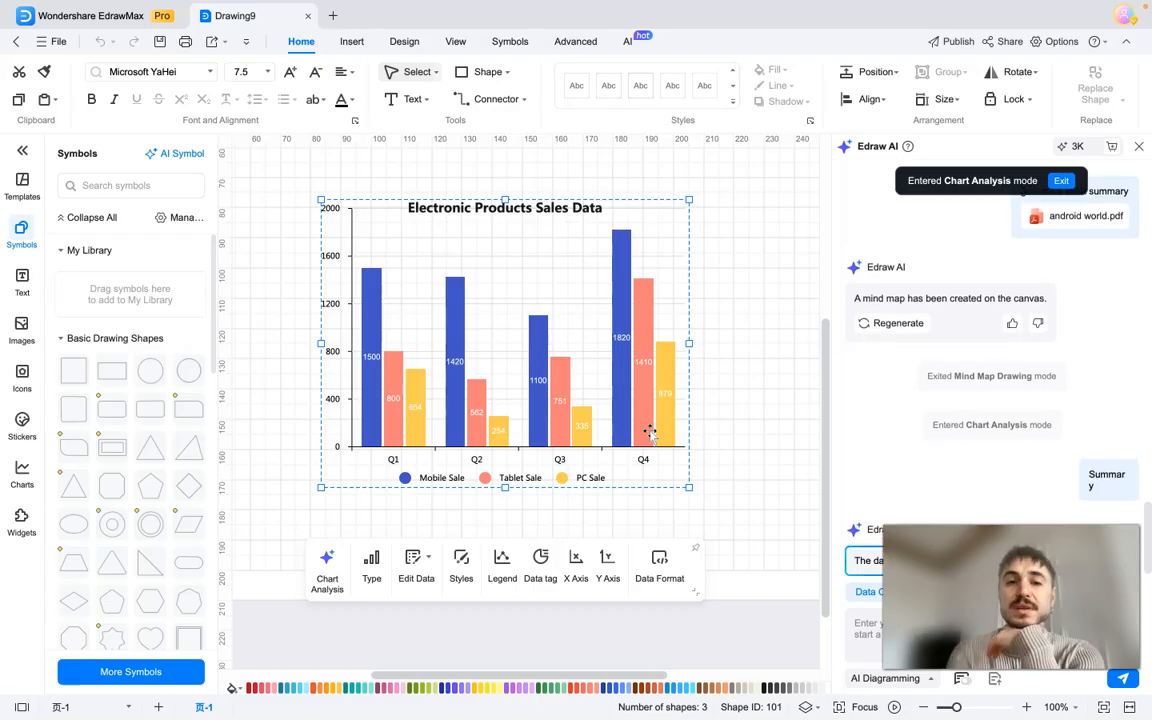
click(1107, 478)
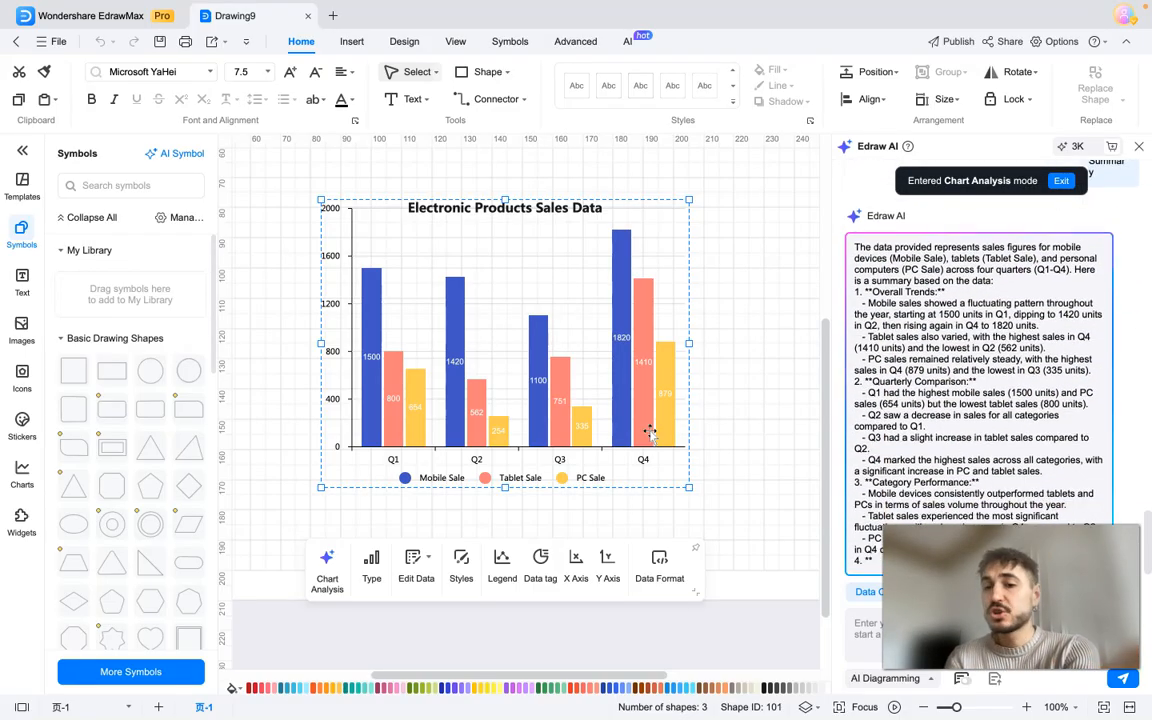
scroll(down, 3)
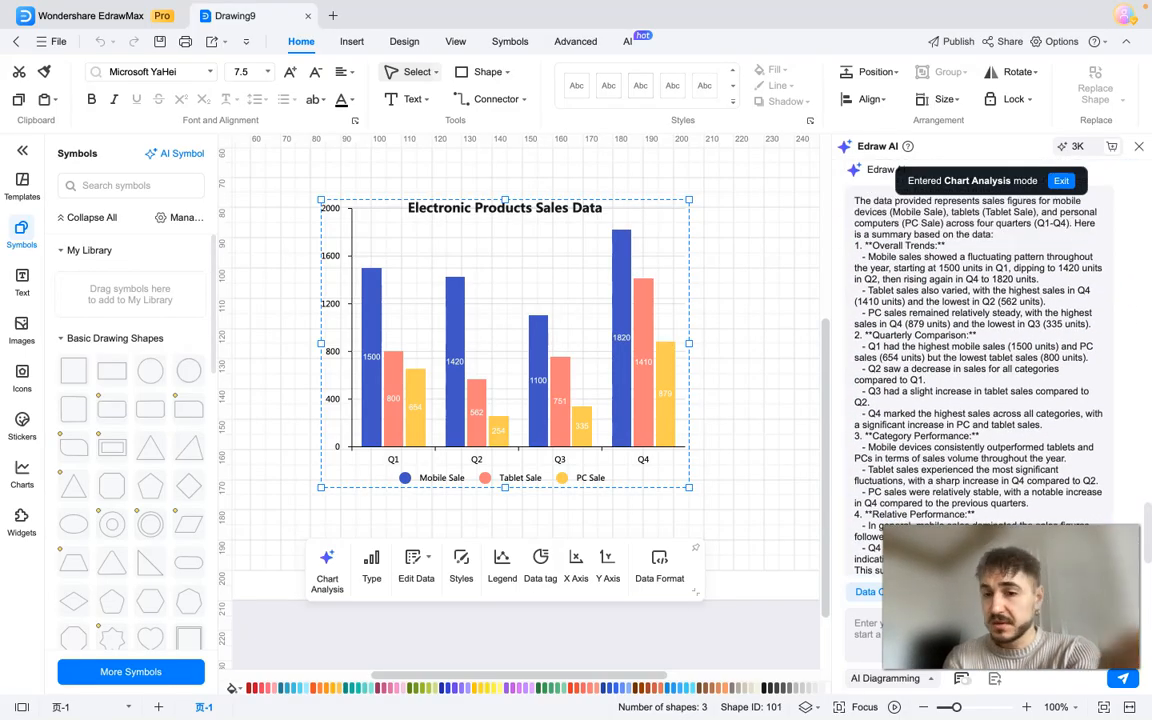